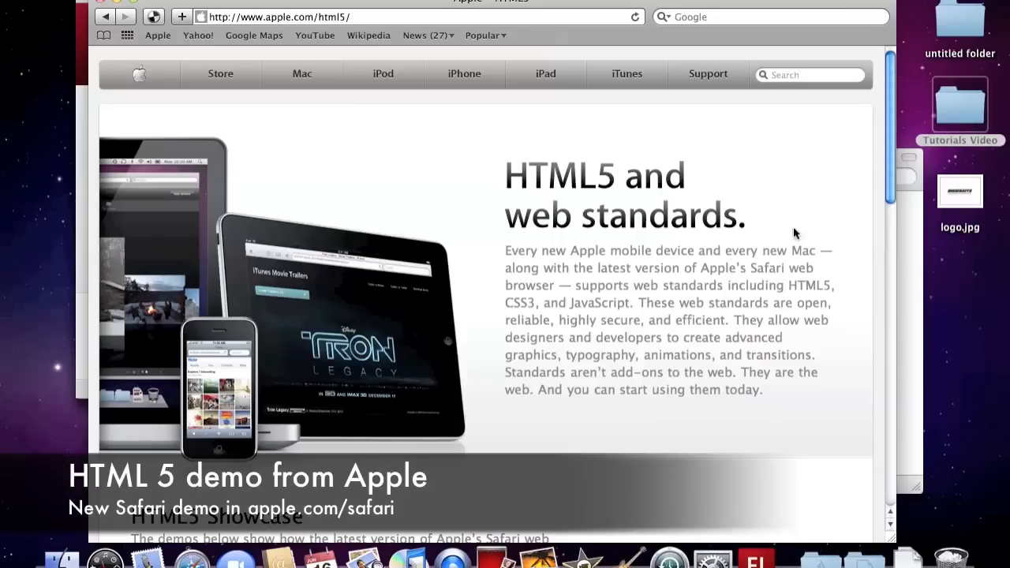
pyautogui.moveTo(892, 163)
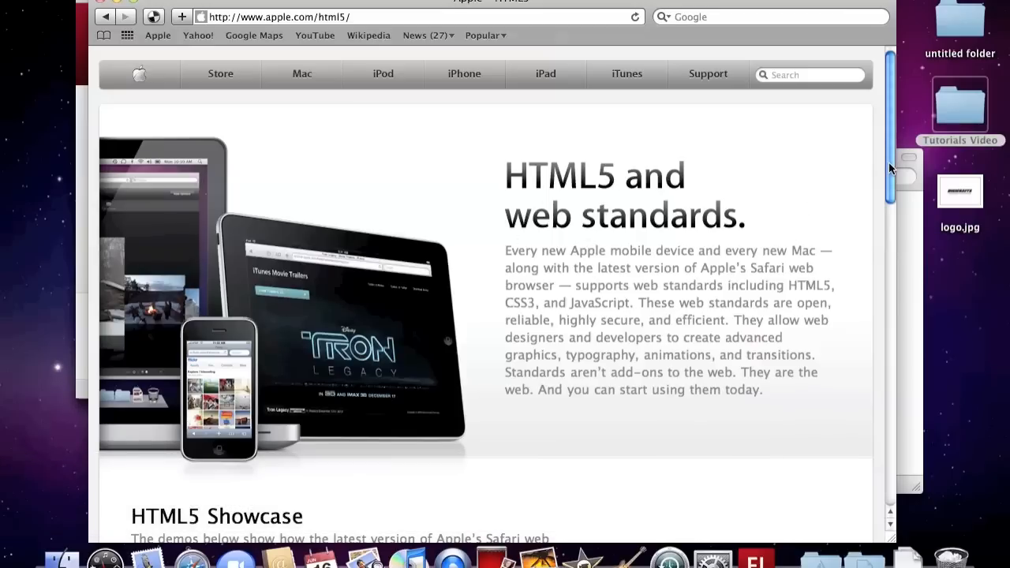
# Step: Scroll the apple.com/html5 page and open the Gallery showcase demo
pyautogui.scroll(-3)
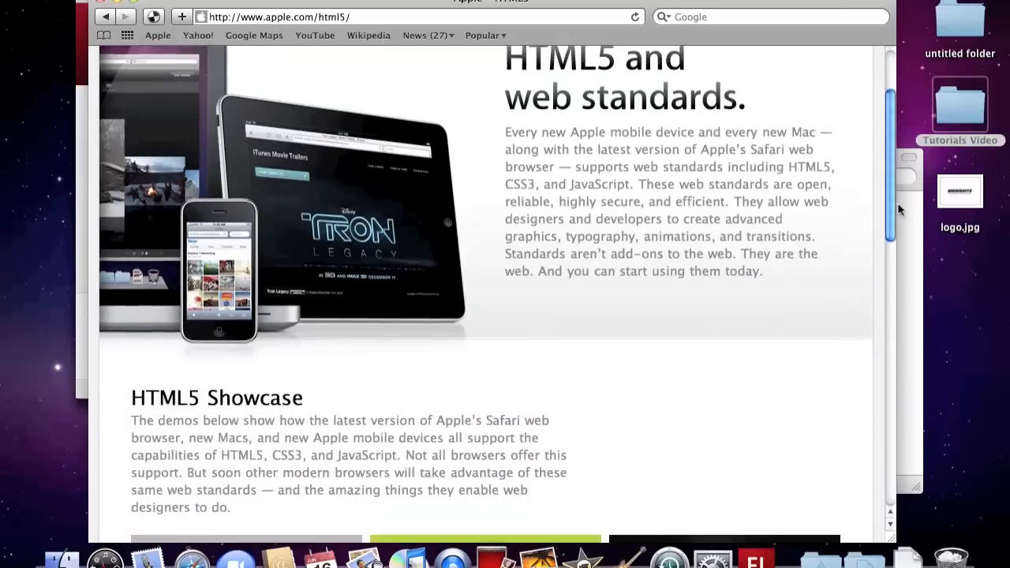
pyautogui.scroll(-3)
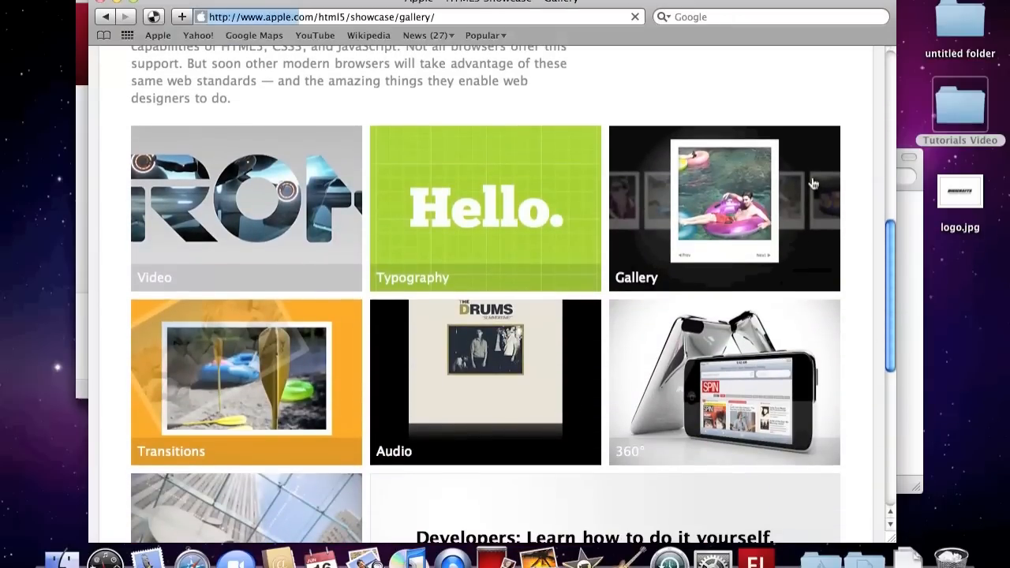
pyautogui.click(723, 208)
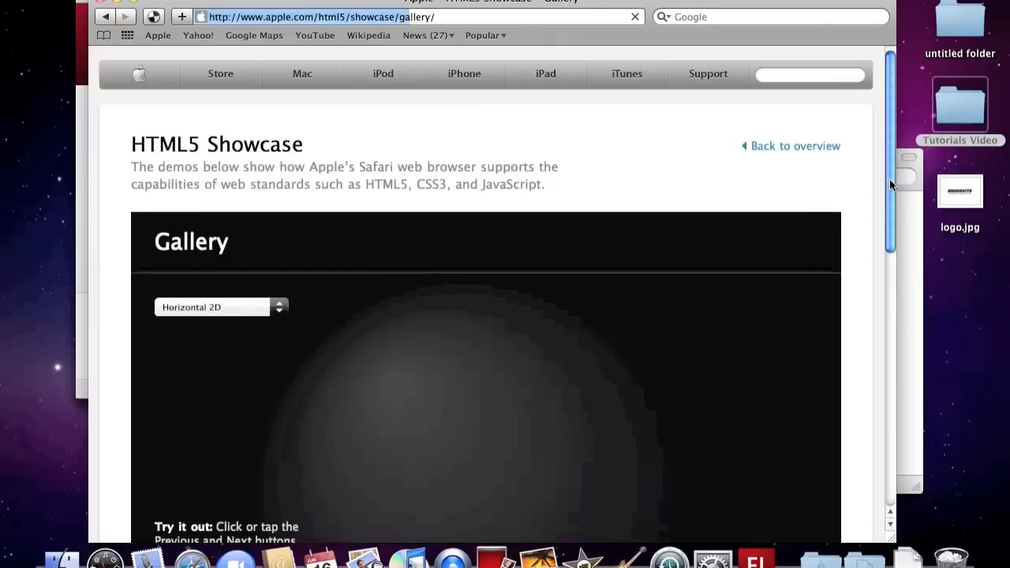
pyautogui.scroll(-3)
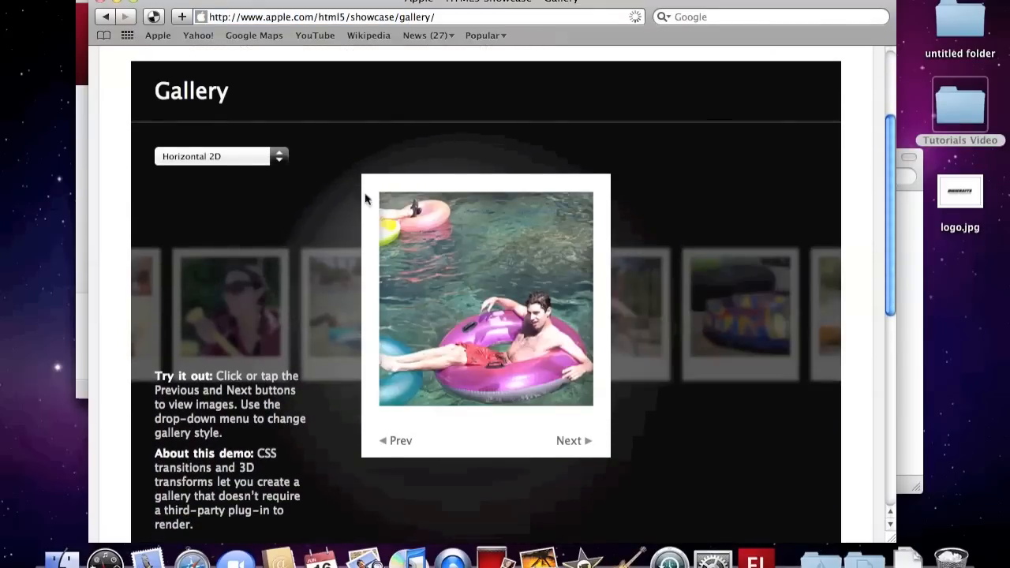
# Step: Choose the Horizontal 3D gallery style and browse to the sunglasses photo
pyautogui.click(221, 155)
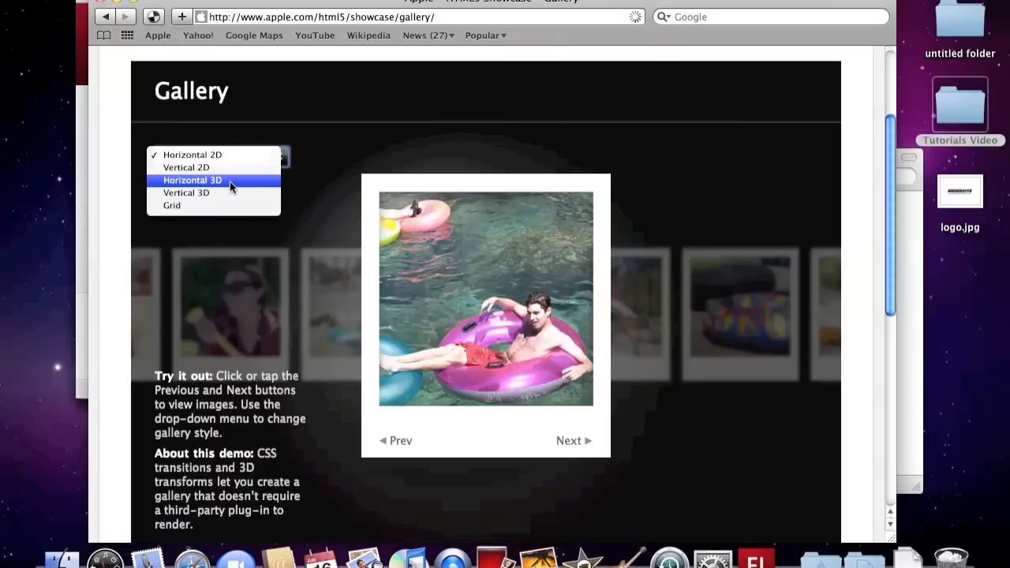
pyautogui.click(192, 180)
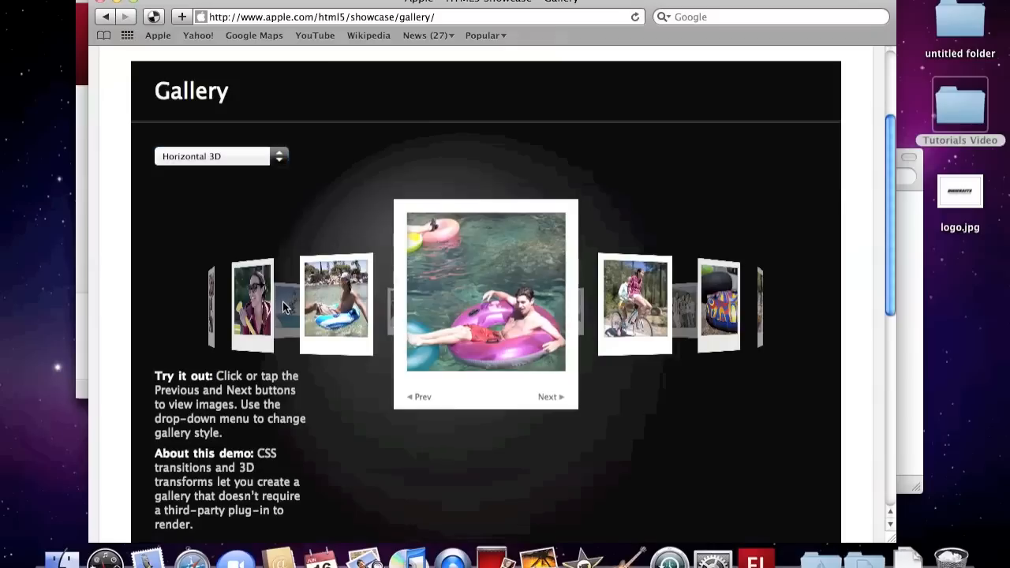
pyautogui.moveTo(261, 322)
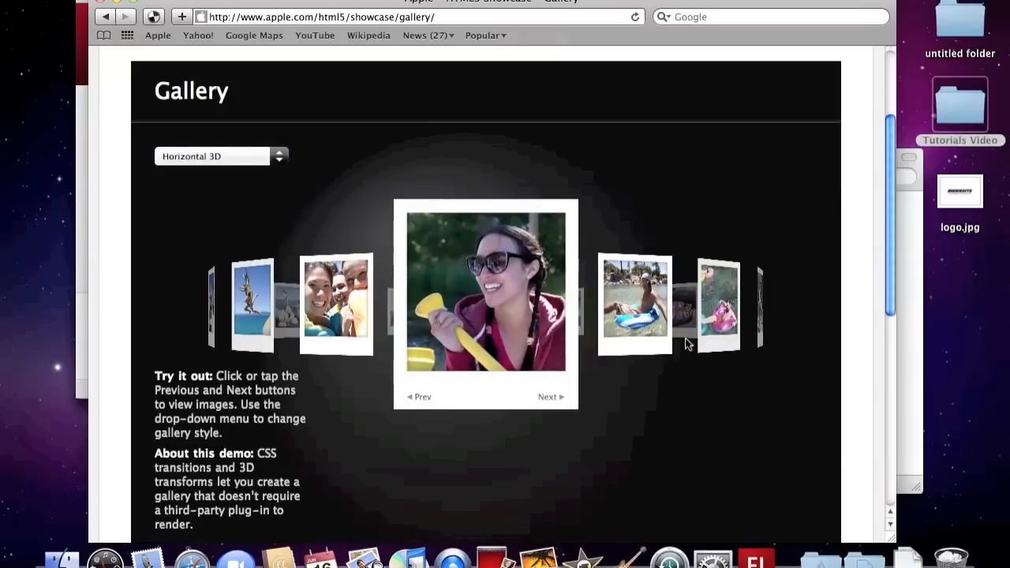
pyautogui.click(550, 396)
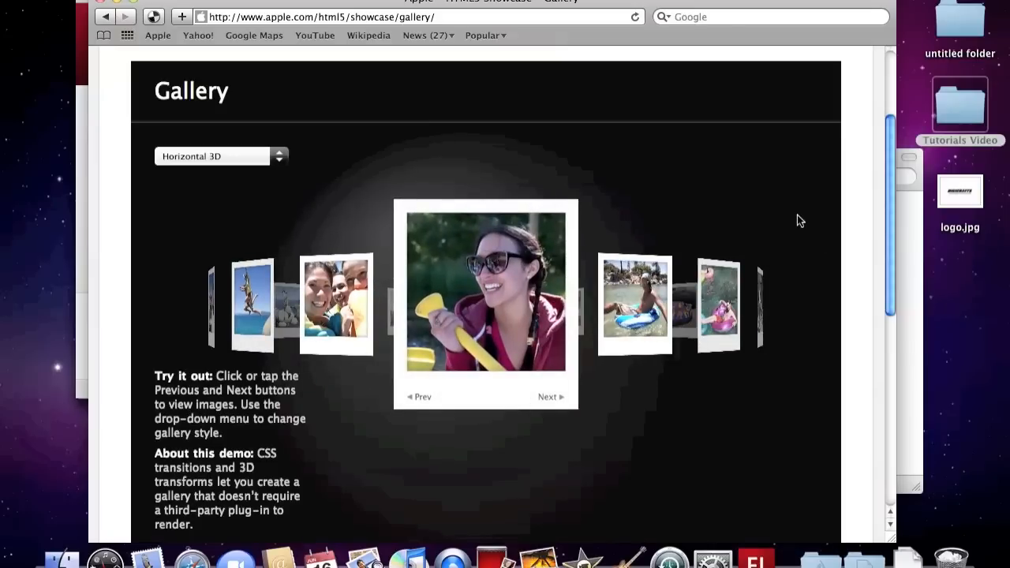
pyautogui.moveTo(802, 224)
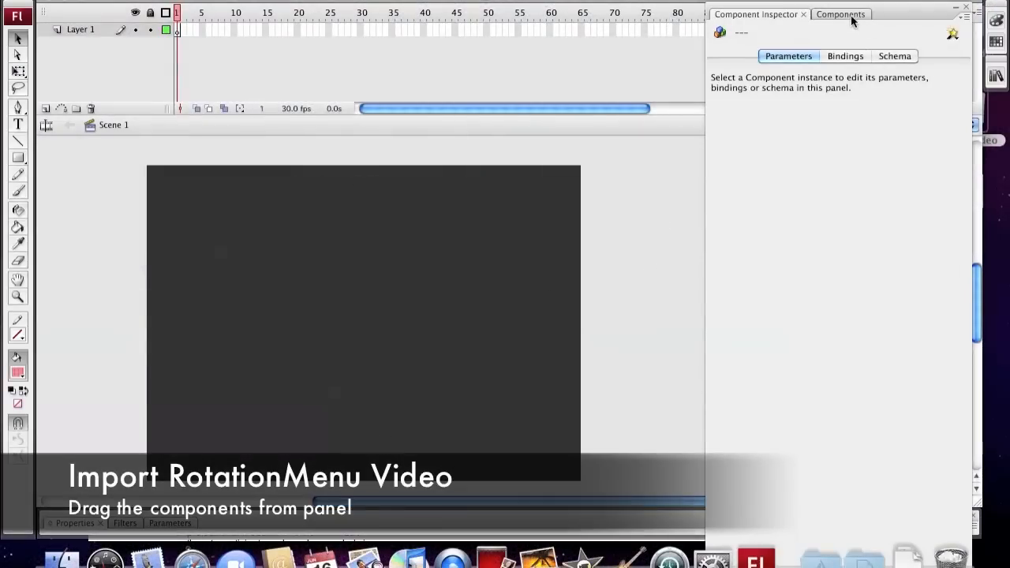
# Step: Bring up the Components panel listing the Digicrafts RotationMenu Video component
pyautogui.click(840, 15)
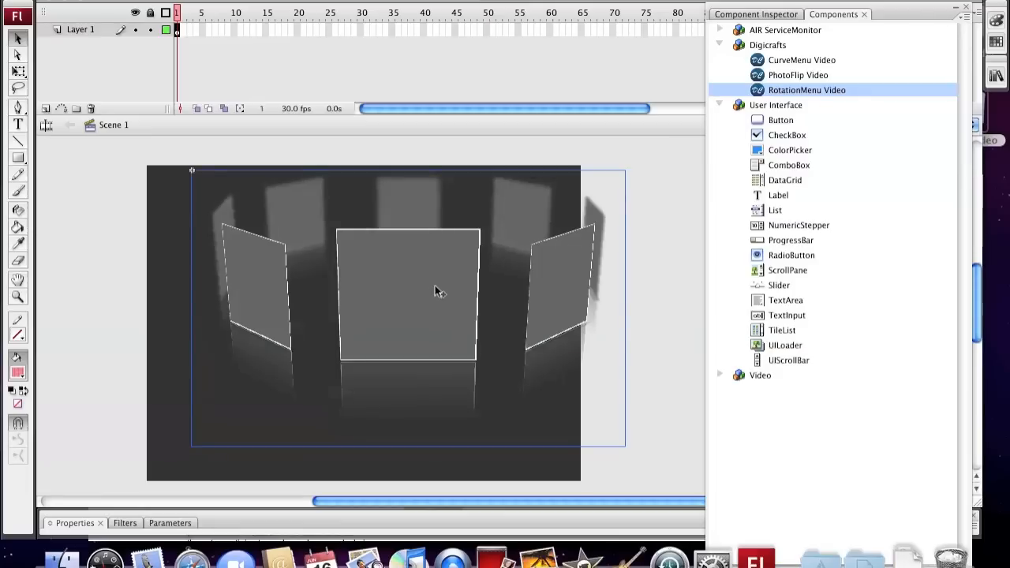
pyautogui.moveTo(398, 320)
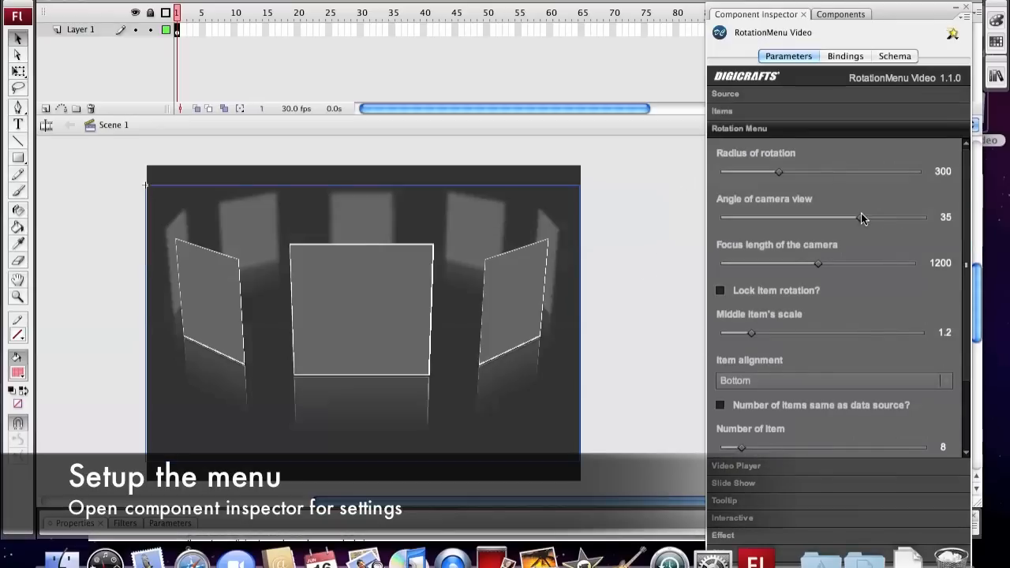
# Step: Drag the camera view angle down to 0 and raise Number of Item to 10
pyautogui.moveTo(862, 217); pyautogui.dragTo(833, 217)
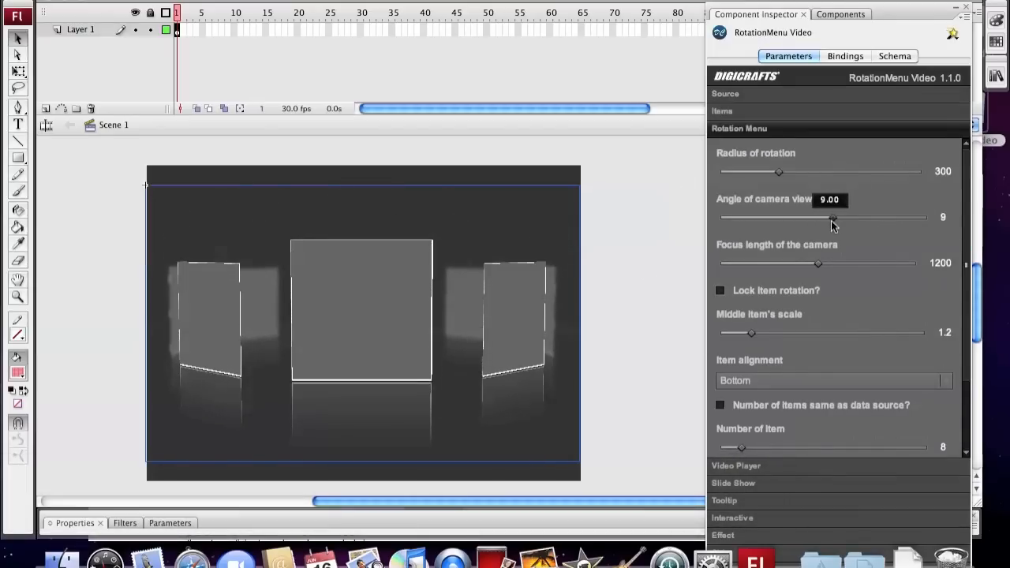
pyautogui.moveTo(833, 218); pyautogui.dragTo(827, 218)
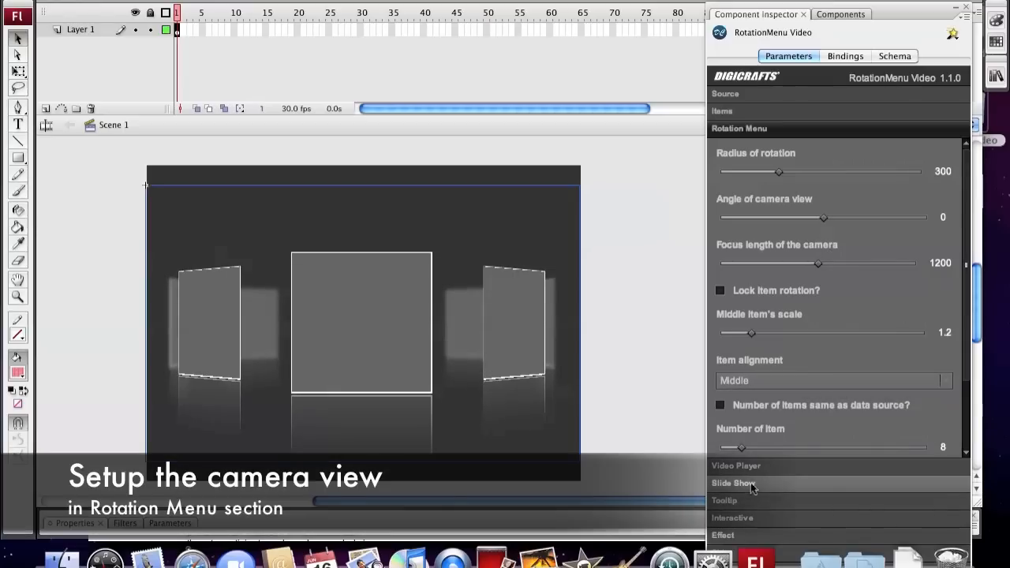
pyautogui.moveTo(742, 446); pyautogui.dragTo(753, 446)
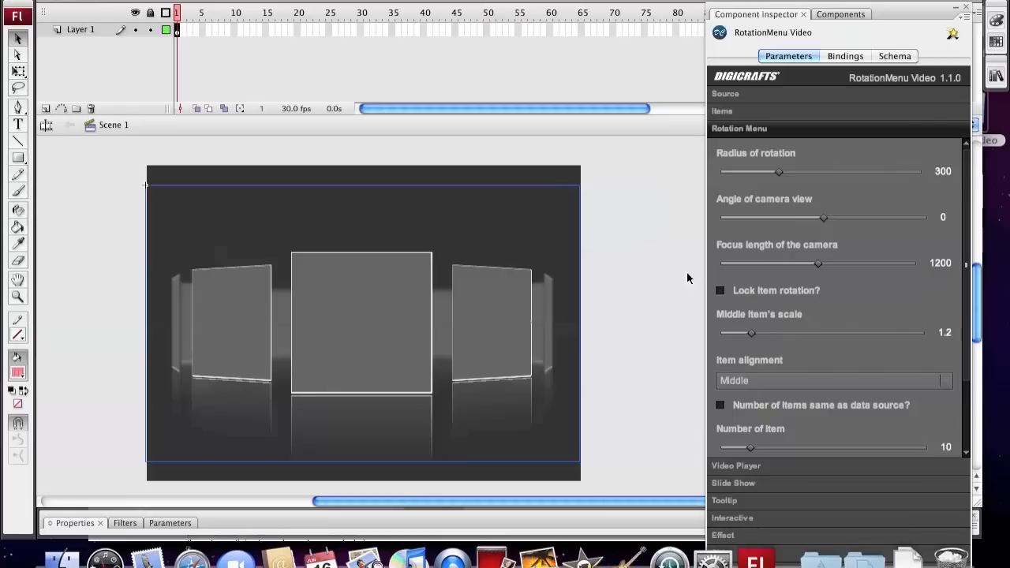
pyautogui.moveTo(785, 307)
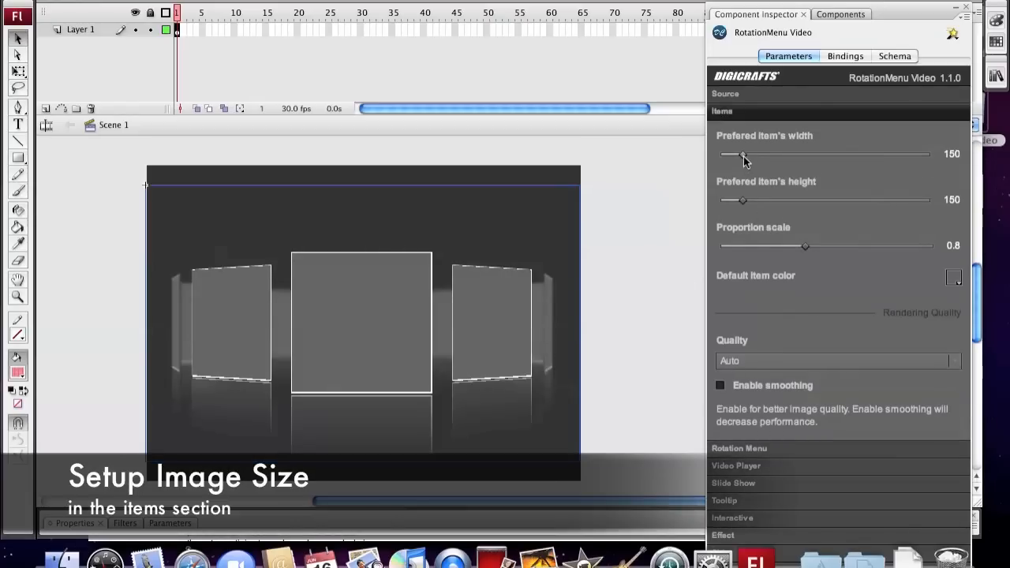
# Step: Adjust the Items section's Prefered item width and height sliders to 110 by 110
pyautogui.moveTo(742, 155); pyautogui.dragTo(733, 154)
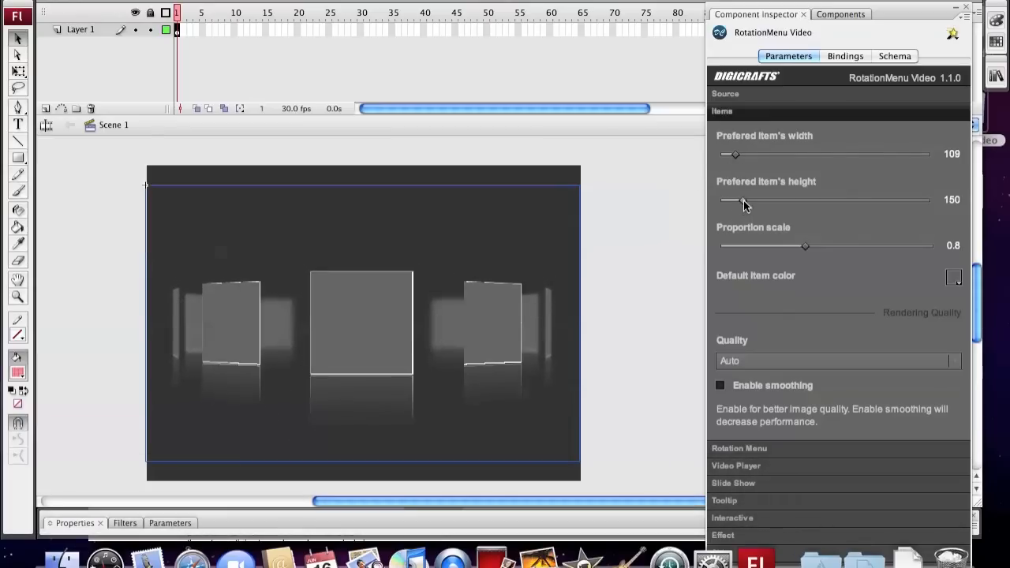
pyautogui.moveTo(742, 201); pyautogui.dragTo(733, 201)
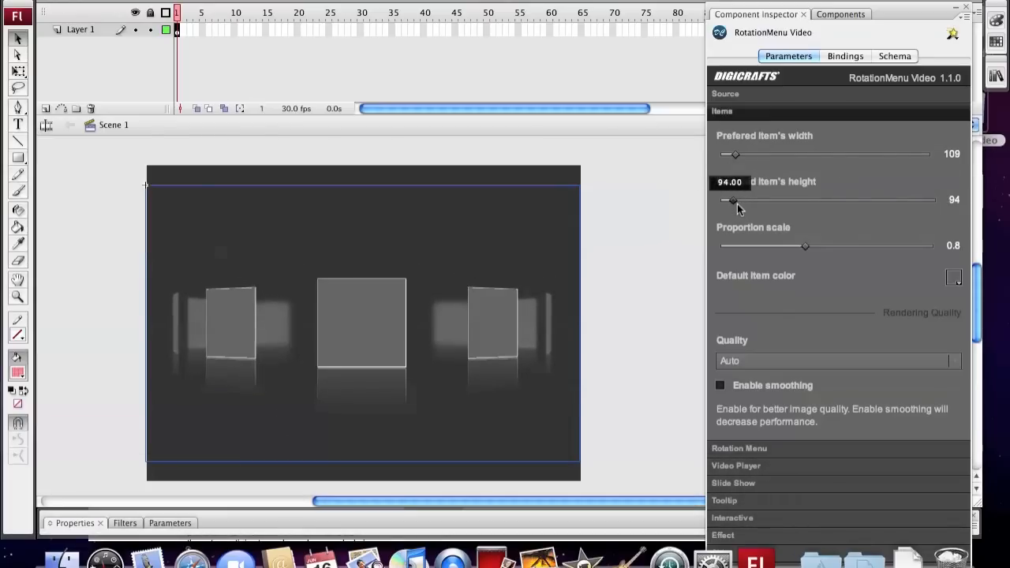
pyautogui.moveTo(724, 201); pyautogui.dragTo(736, 201)
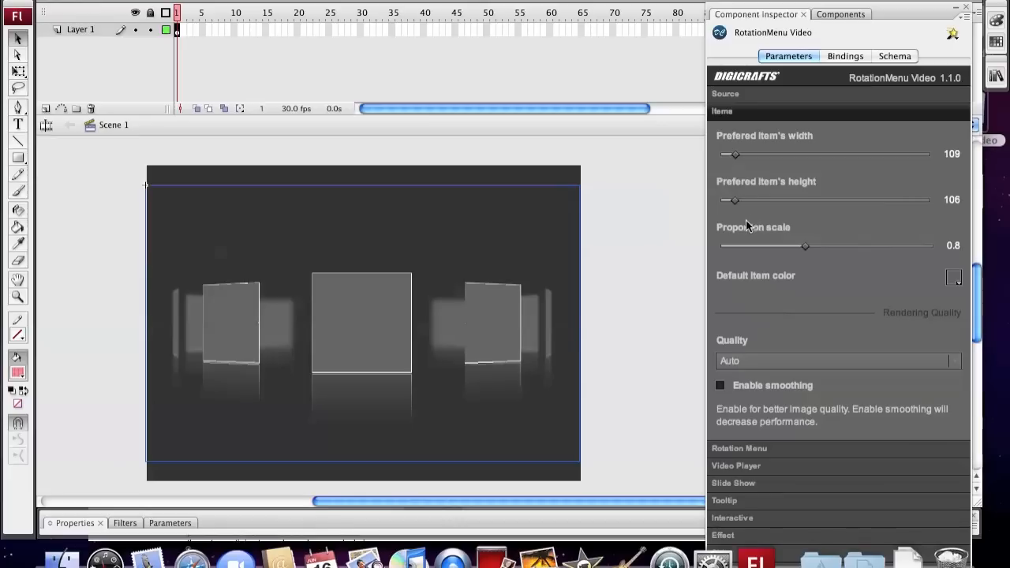
pyautogui.moveTo(730, 200); pyautogui.dragTo(746, 200)
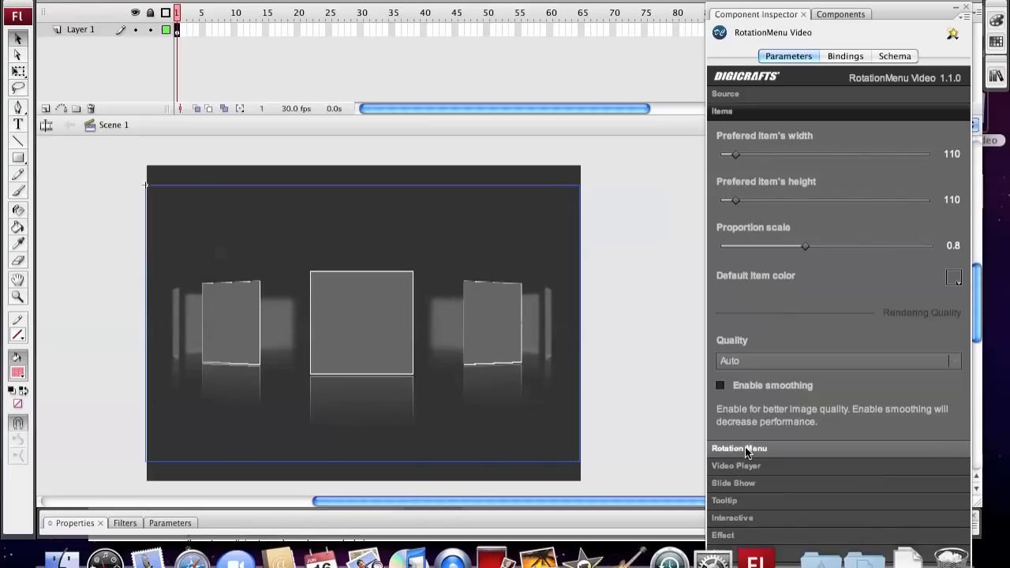
# Step: Scale the middle item to 1.7 and lower the Reflection effect to 0.1
pyautogui.click(739, 449)
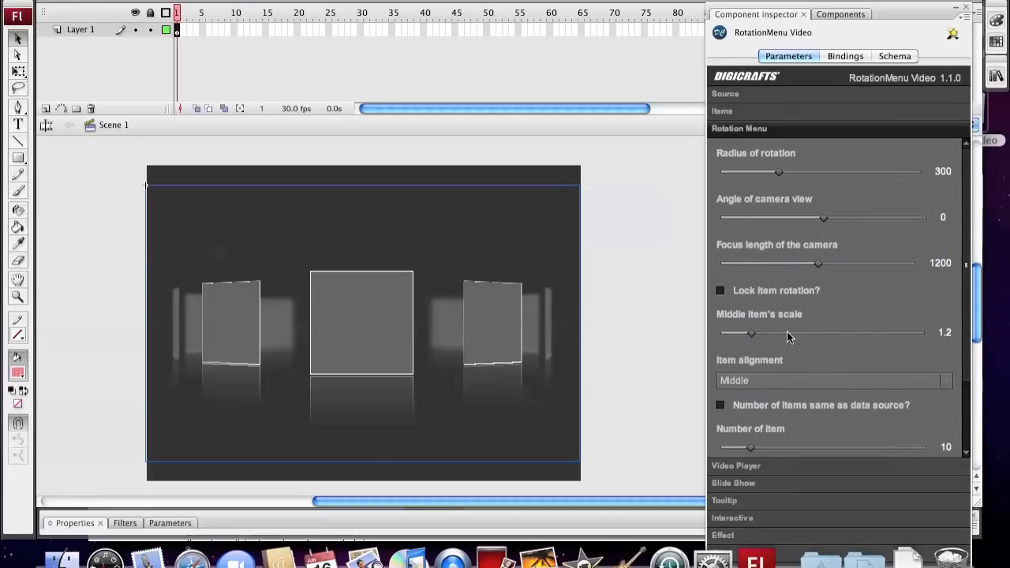
pyautogui.moveTo(750, 332); pyautogui.dragTo(766, 332)
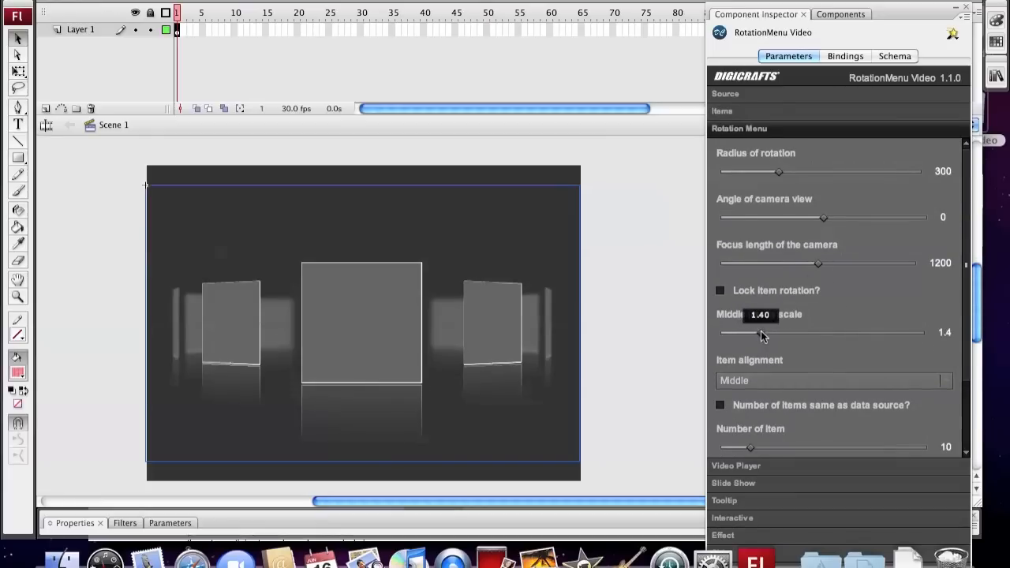
pyautogui.moveTo(762, 332); pyautogui.dragTo(777, 332)
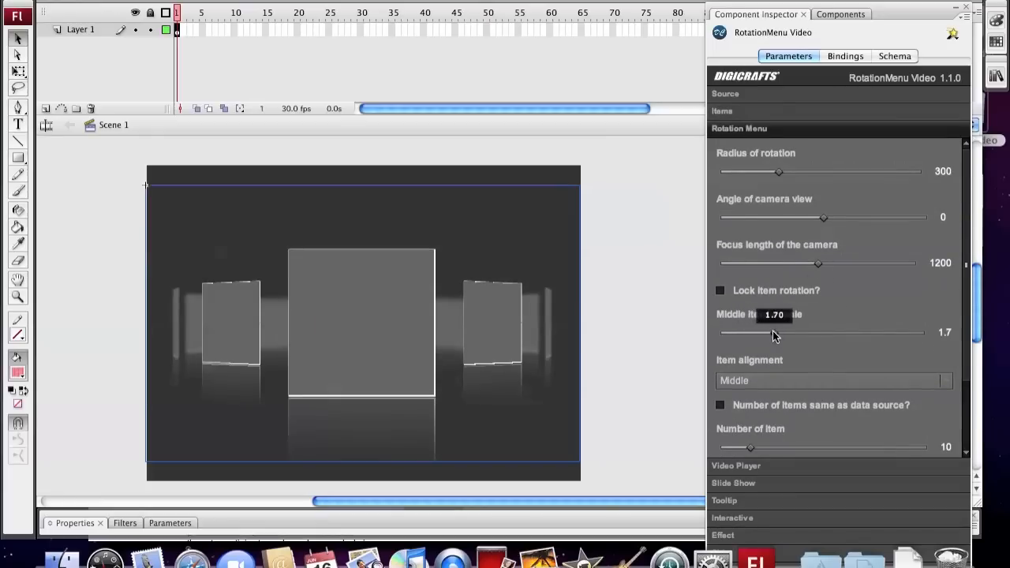
pyautogui.moveTo(778, 332); pyautogui.dragTo(770, 333)
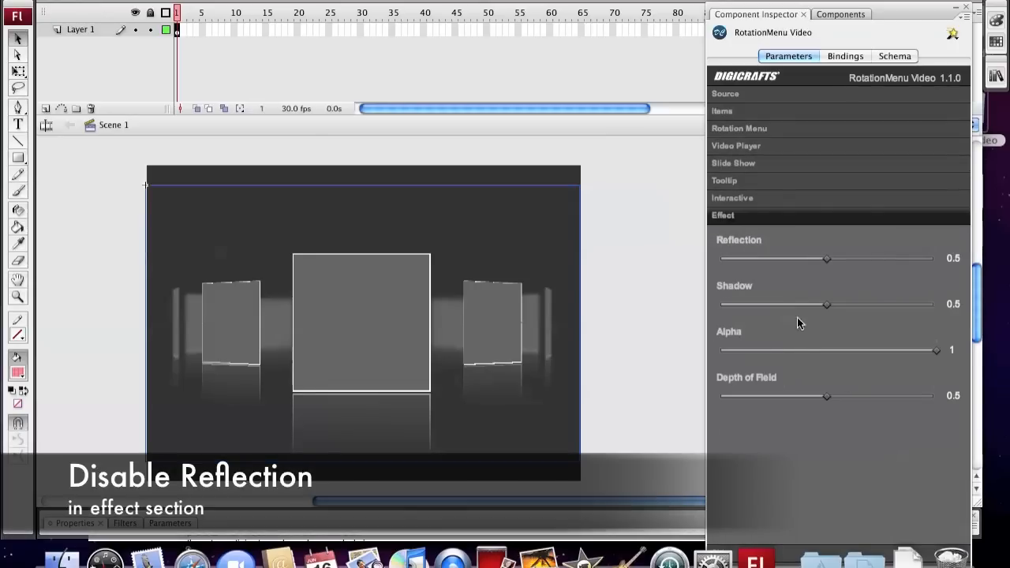
pyautogui.moveTo(827, 259); pyautogui.dragTo(784, 259)
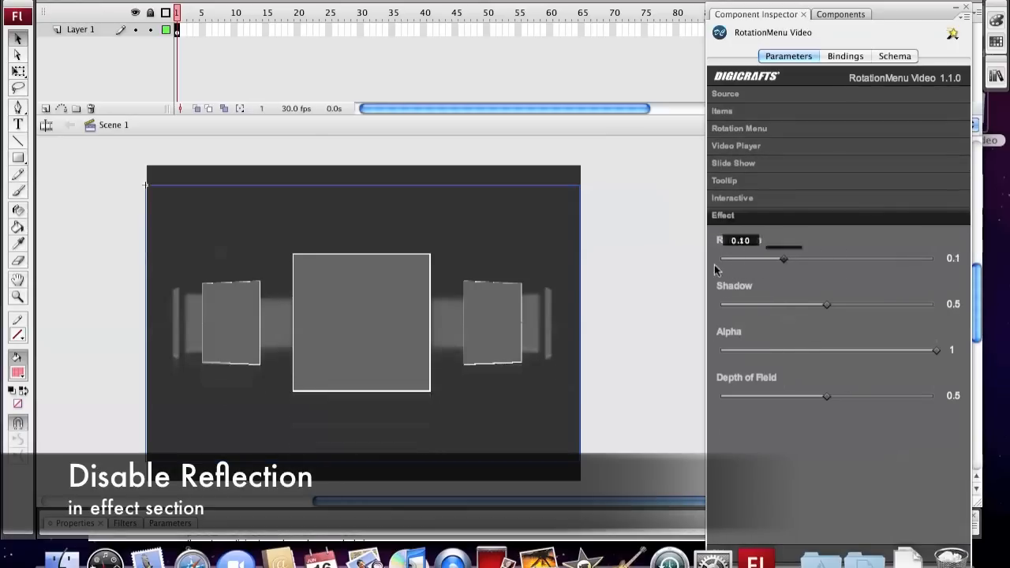
pyautogui.moveTo(785, 259); pyautogui.dragTo(720, 259)
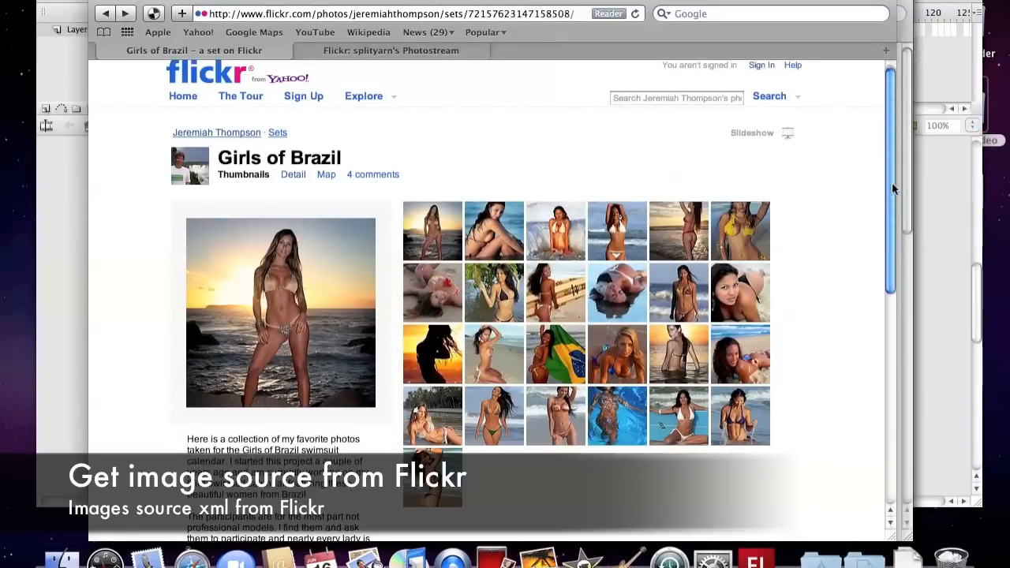
# Step: Scroll to the Girls of Brazil set's Feed link and copy its address
pyautogui.scroll(-3)
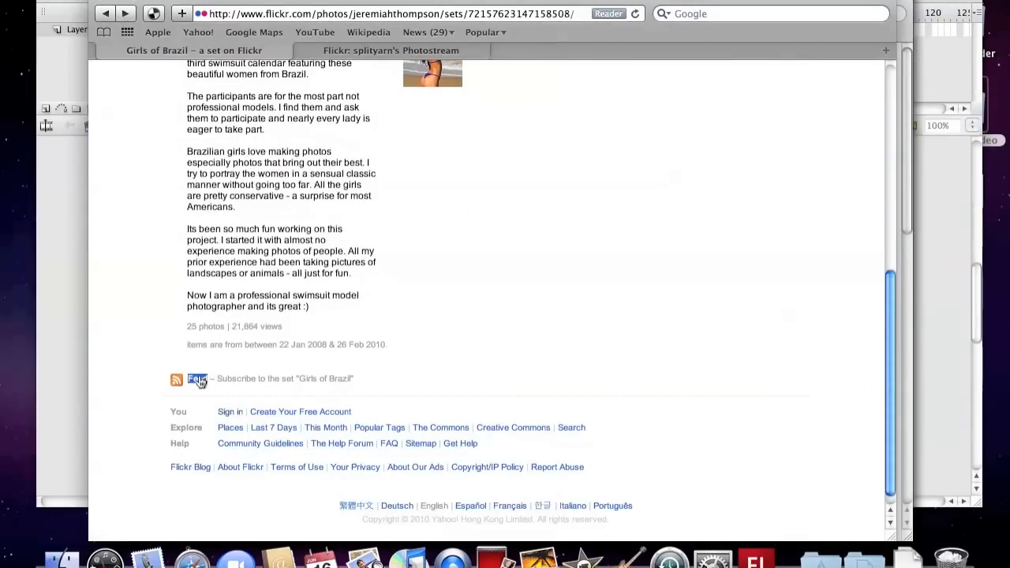
pyautogui.rightClick(197, 379)
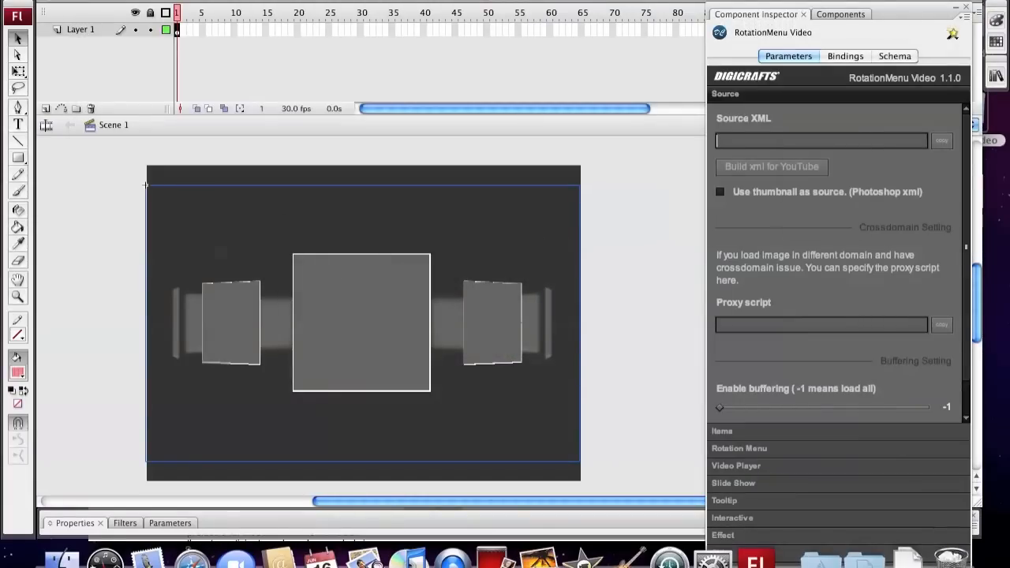
# Step: Enter the Flickr feed URL in Source XML, appending &format=rss_2
pyautogui.write('08&nsid=25248971@N07&lang=en-us')
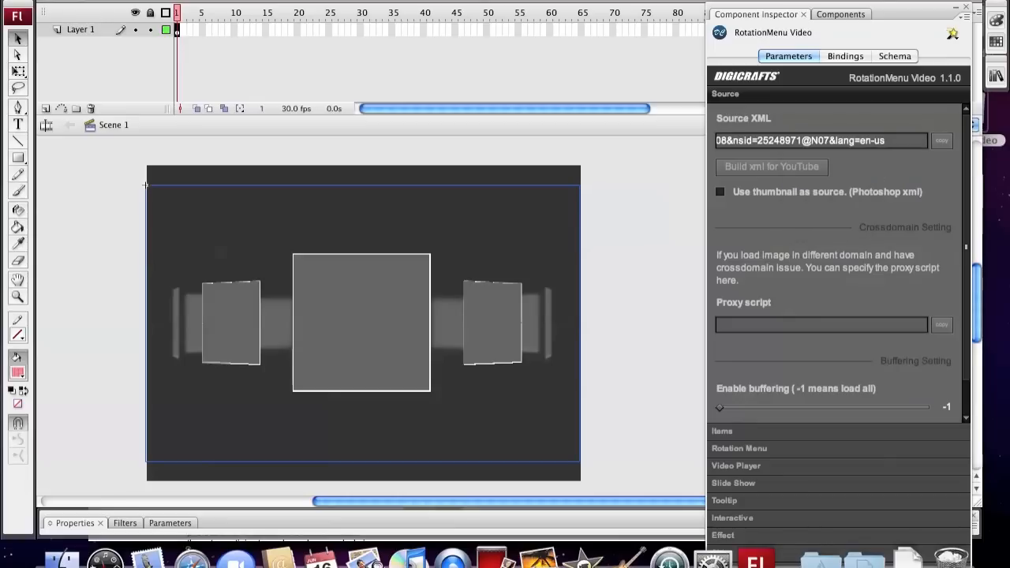
pyautogui.write('&')
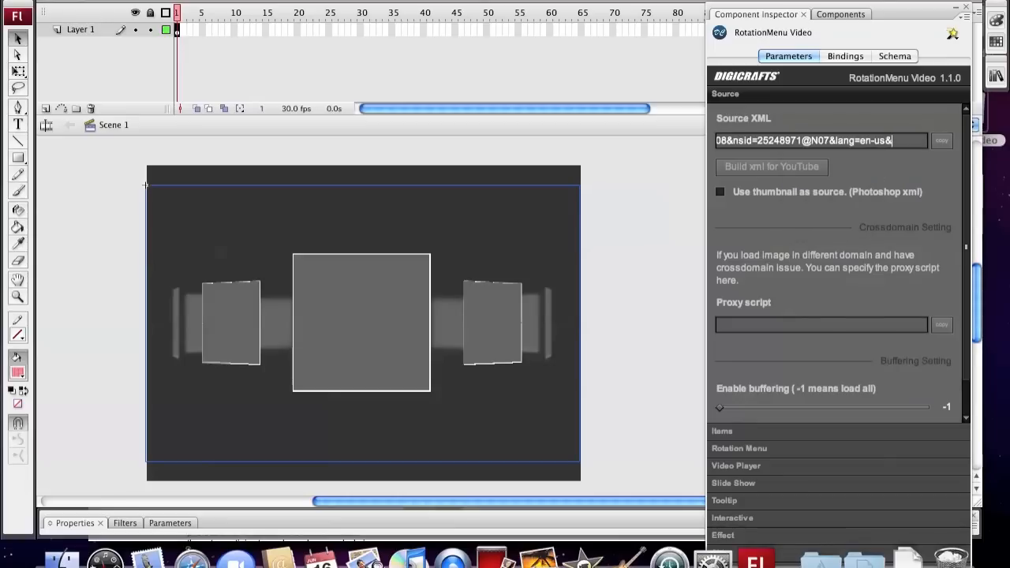
pyautogui.write('format=rss_2')
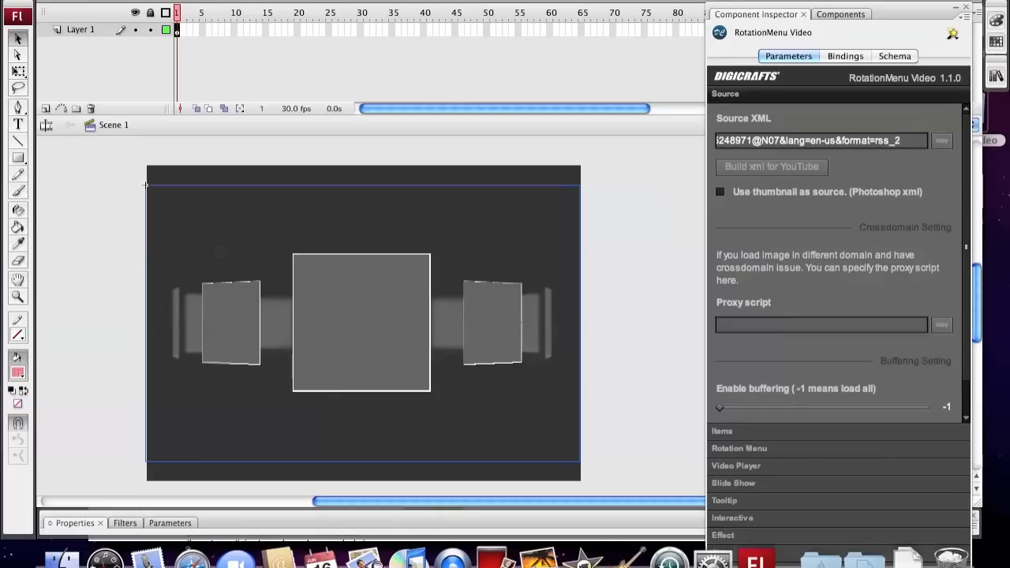
pyautogui.click(592, 284)
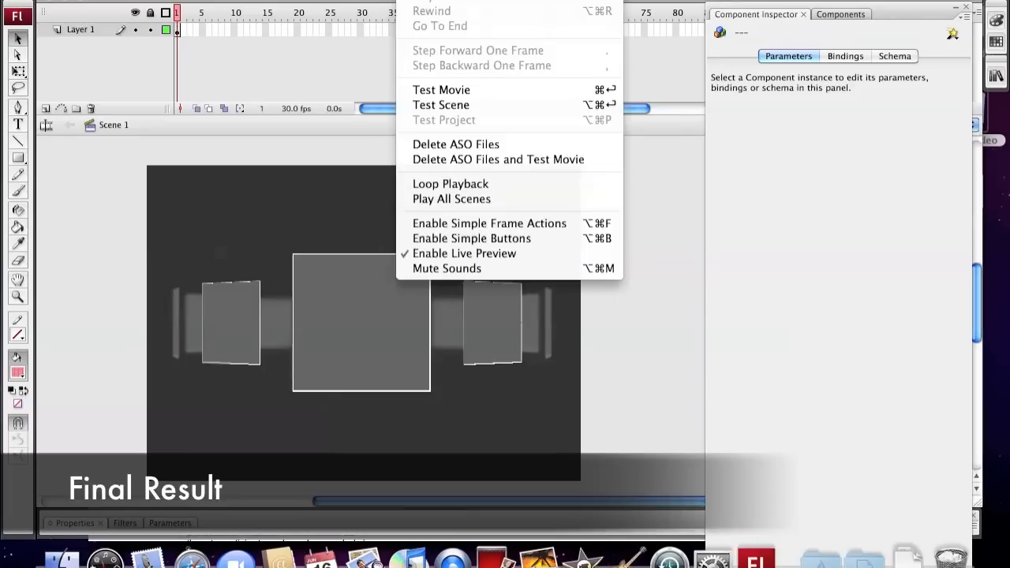
# Step: Test the movie to play demo.swf with the Flickr photo carousel
pyautogui.click(440, 105)
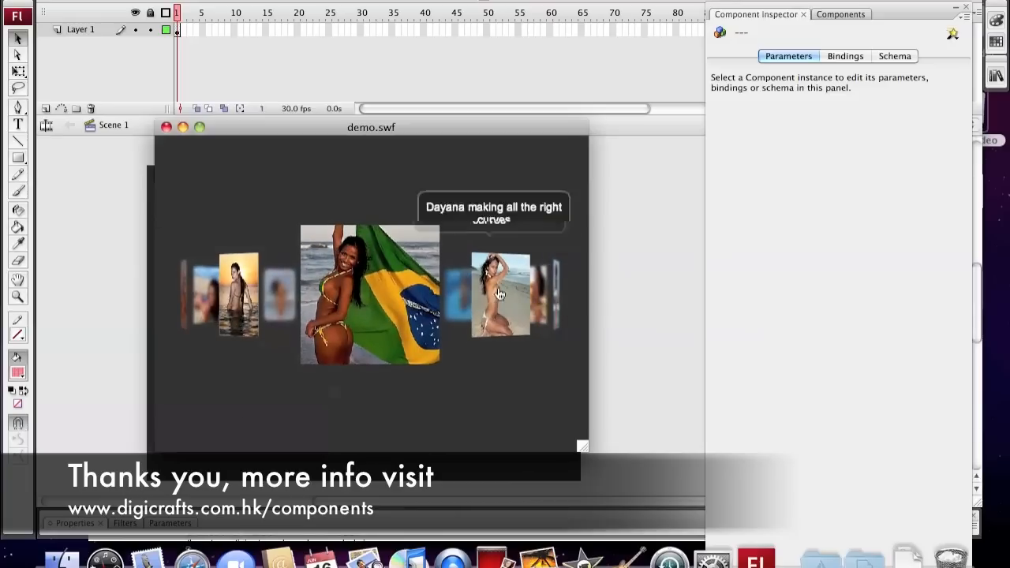
pyautogui.moveTo(803, 265)
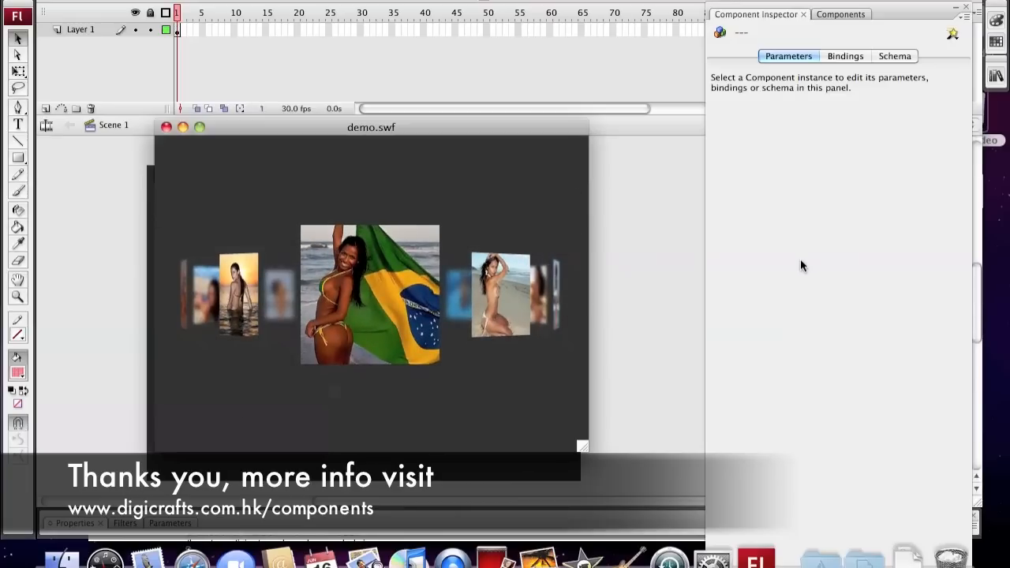